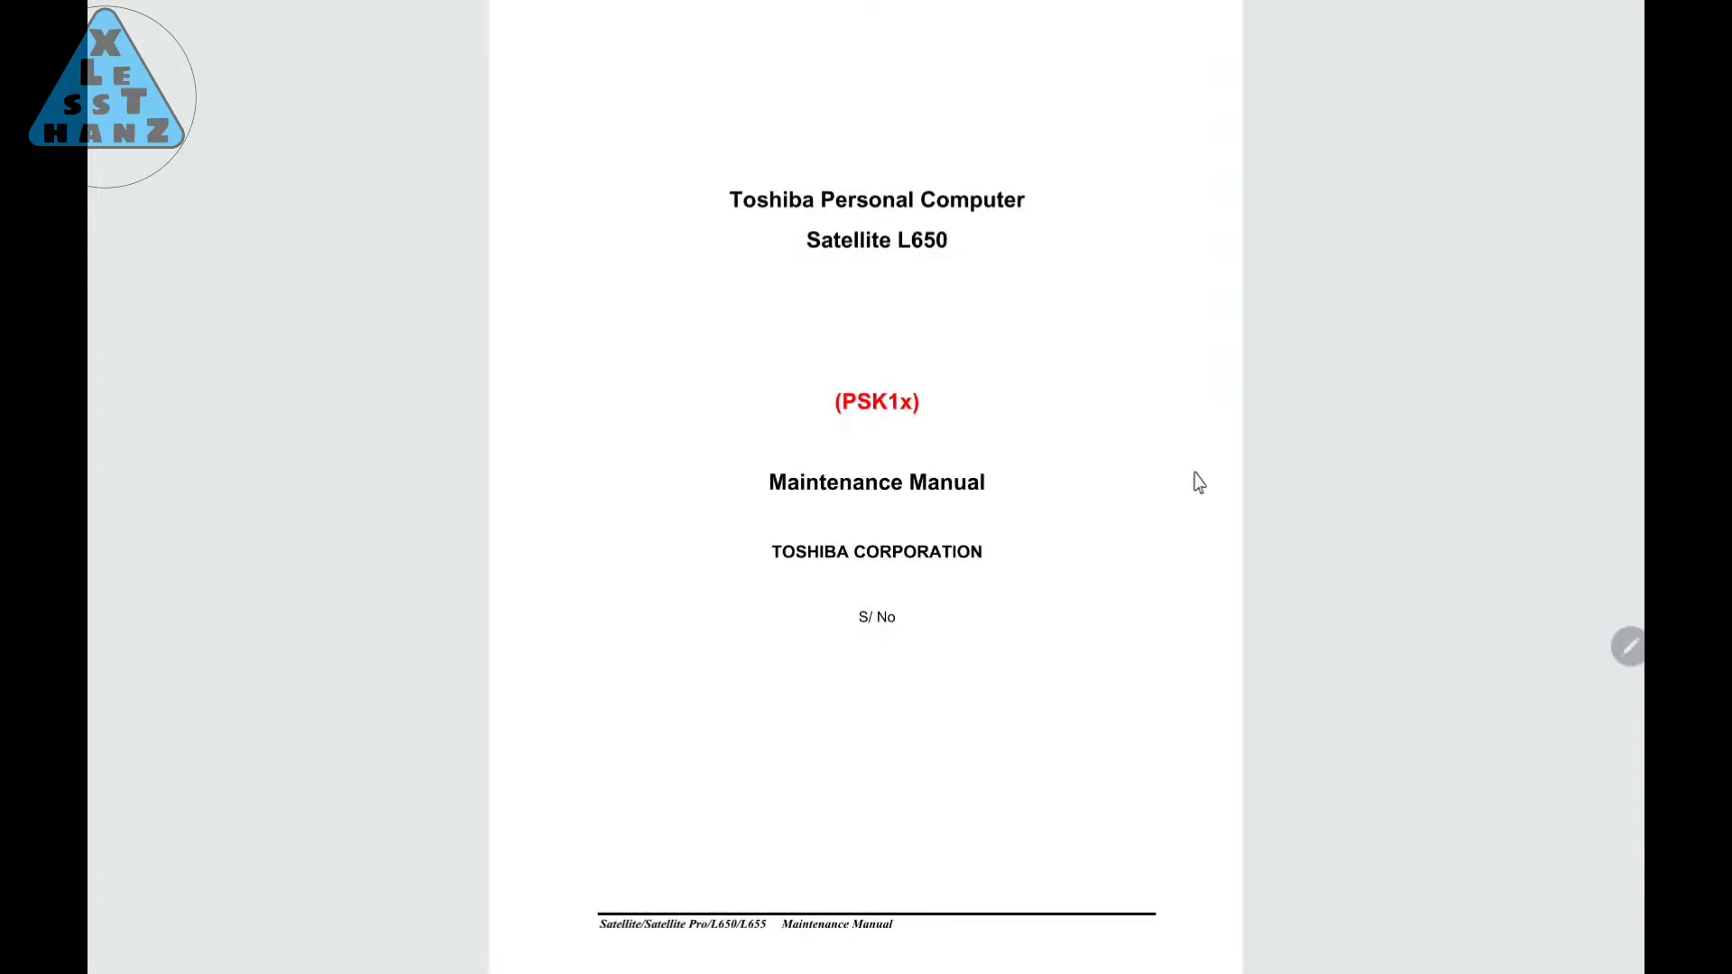
scroll("down", 3)
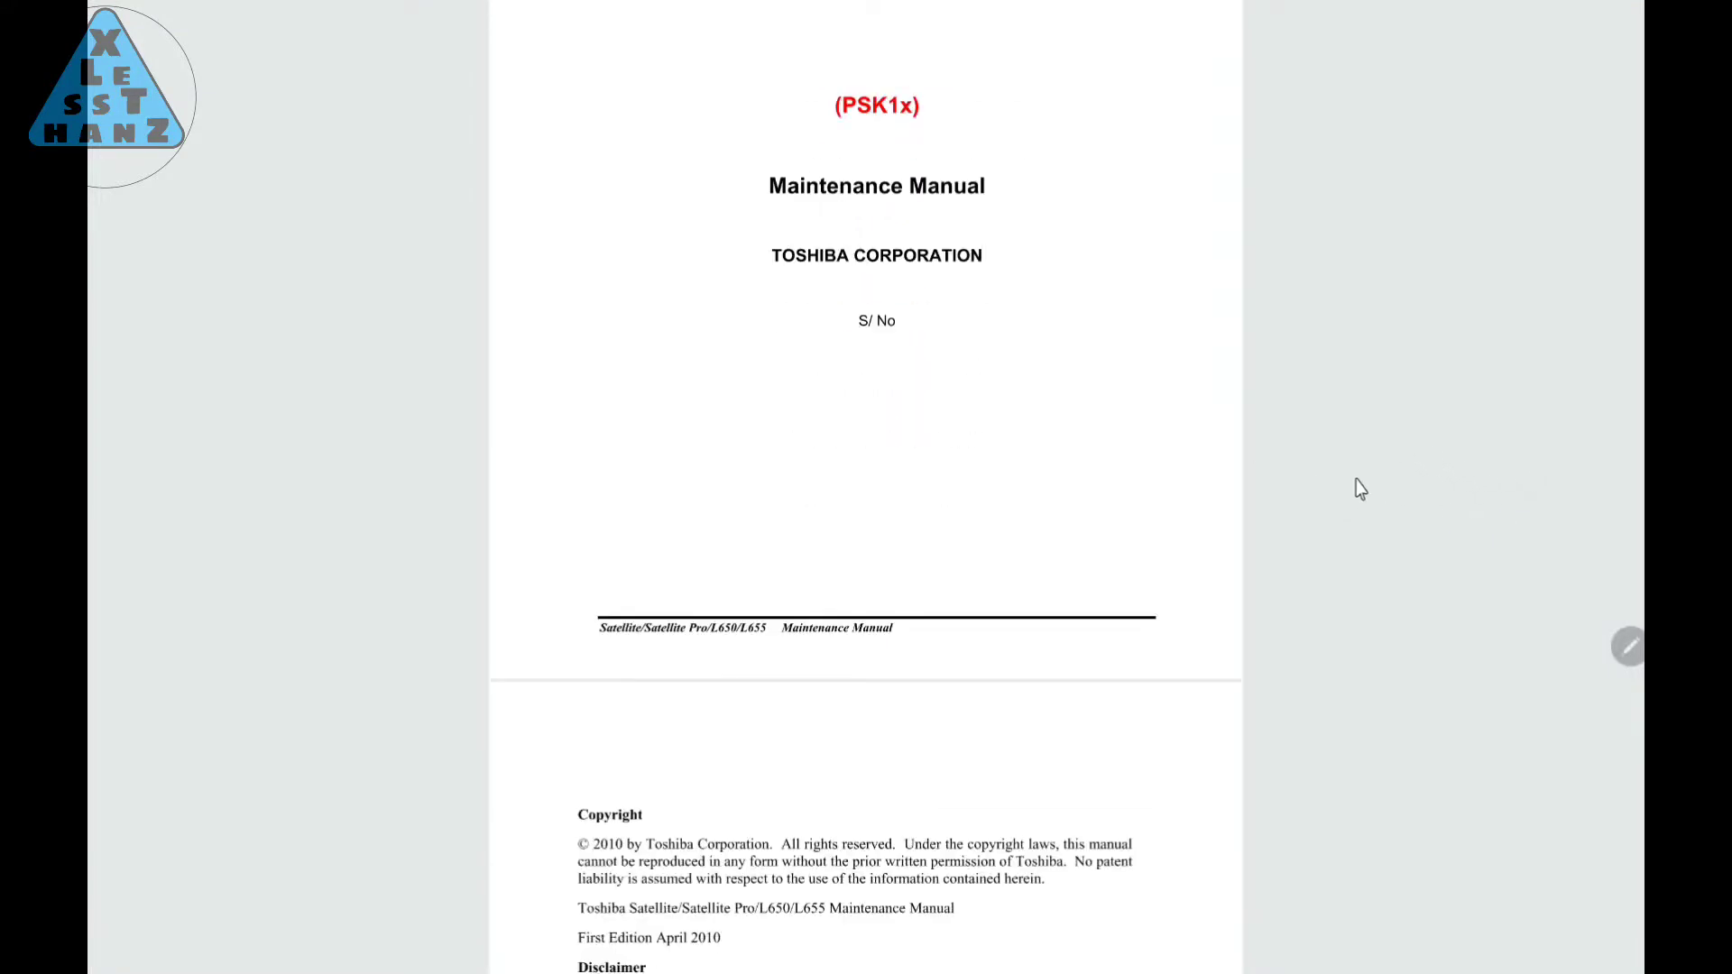
scroll("down", 3)
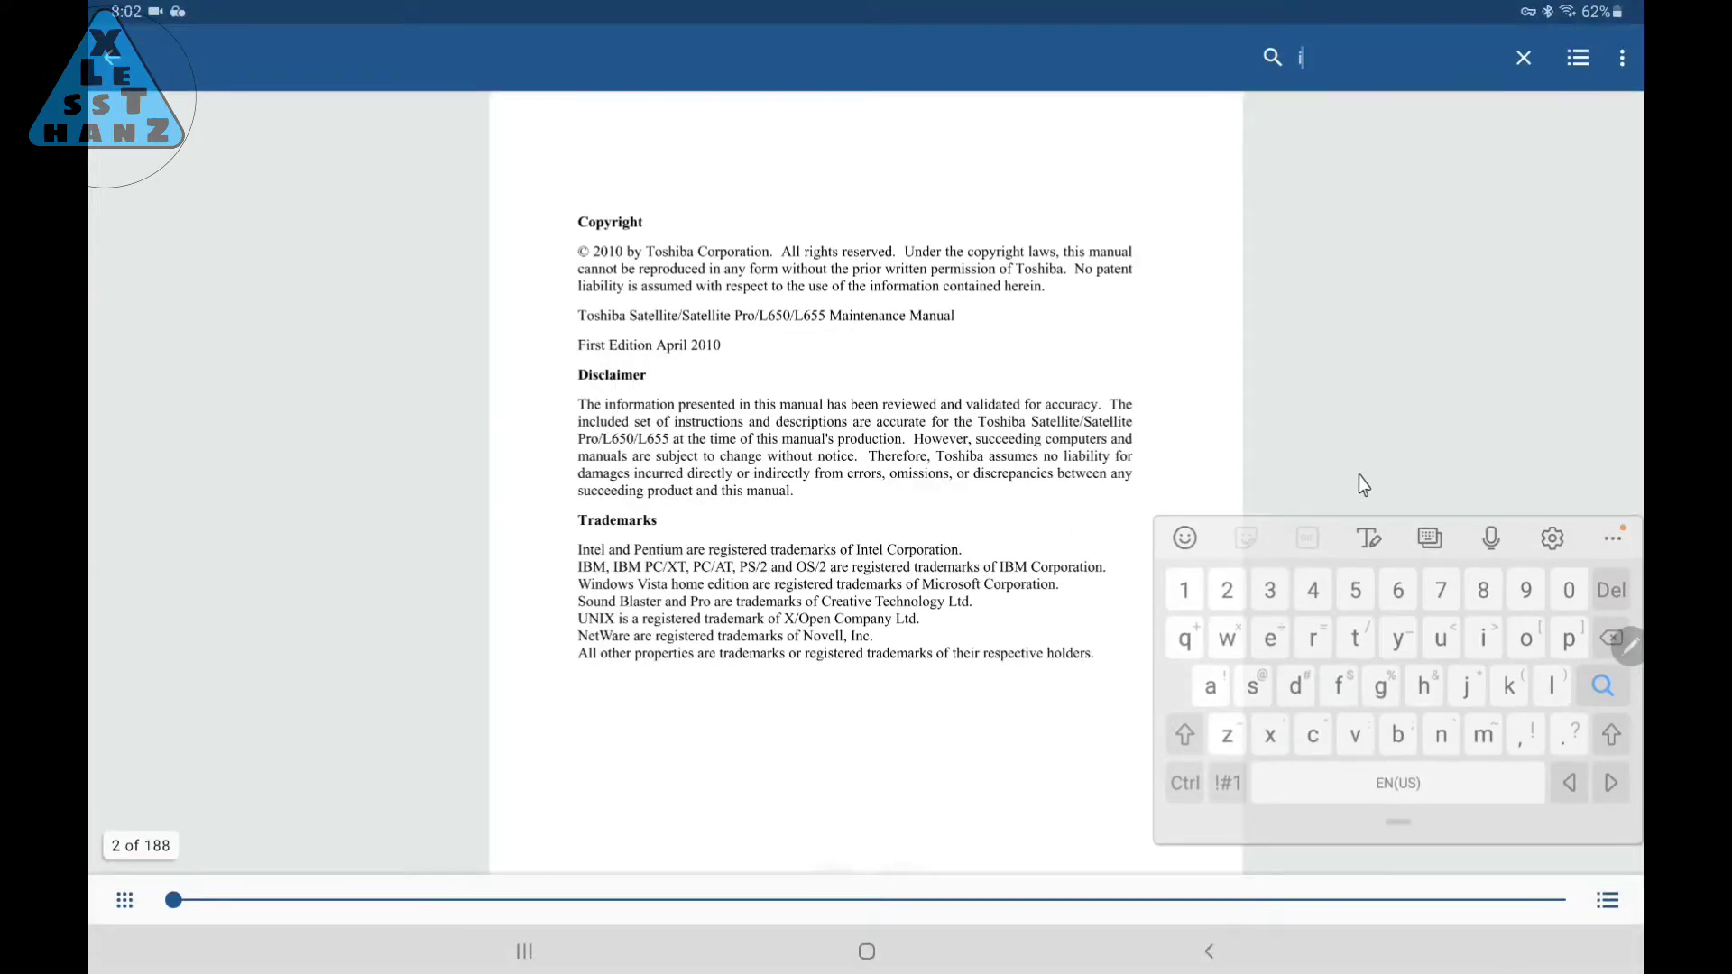
type("i3 processor")
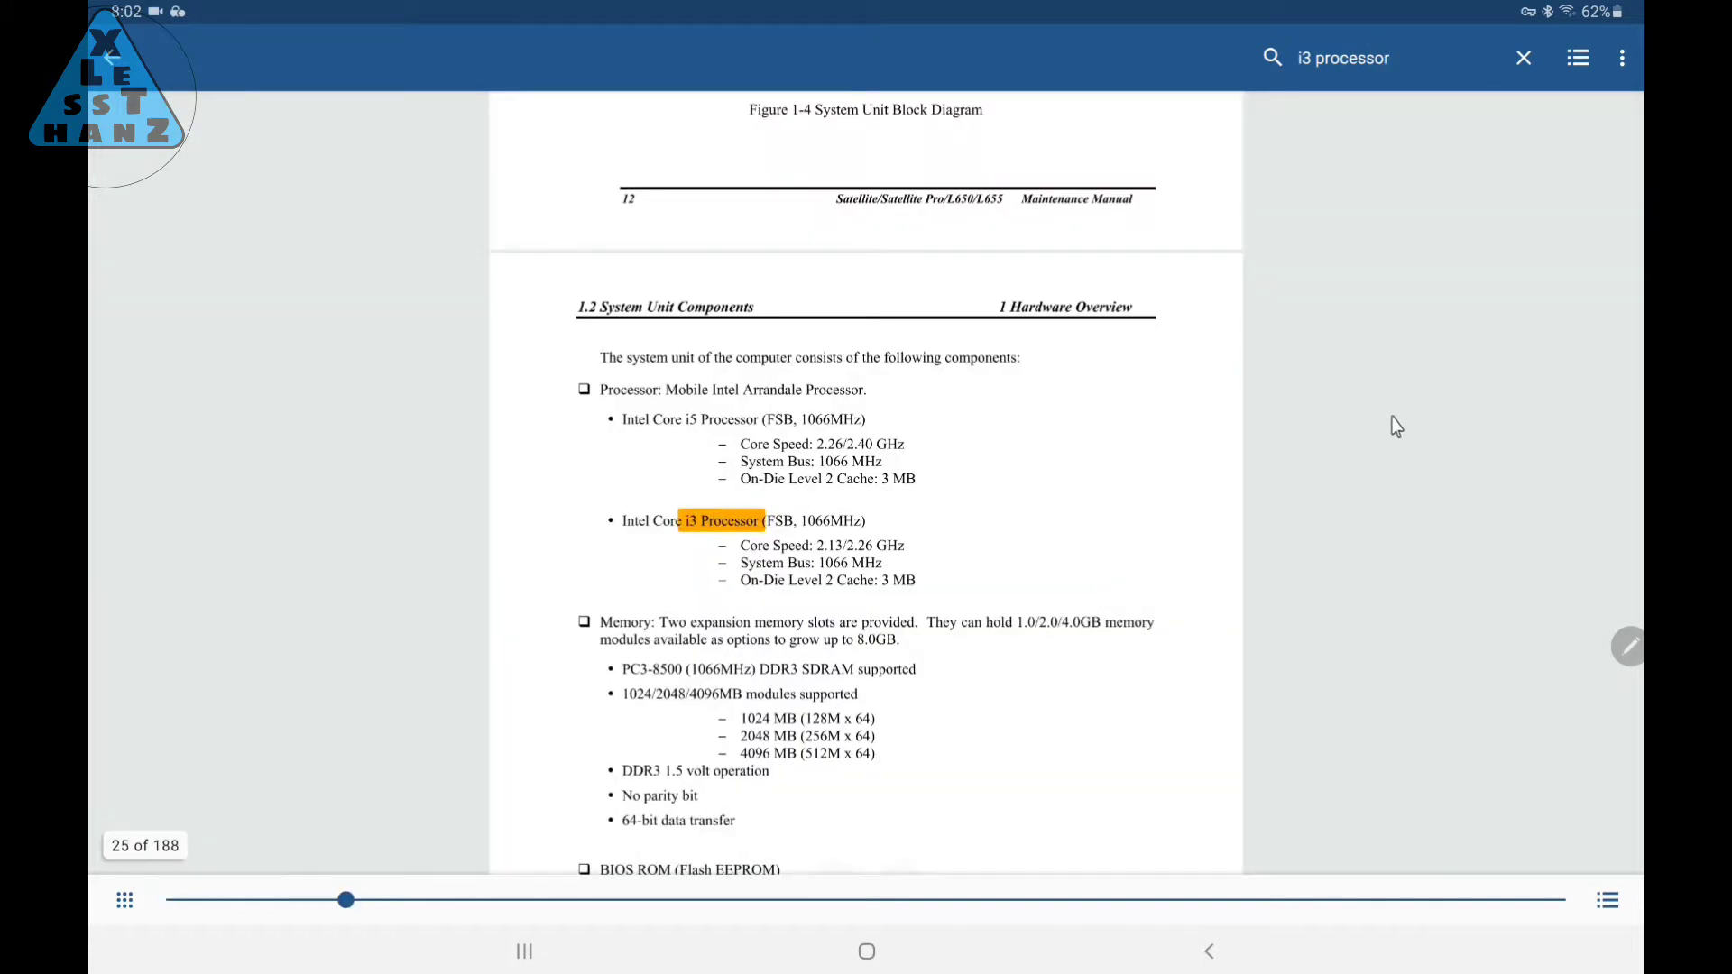
scroll("down", 3)
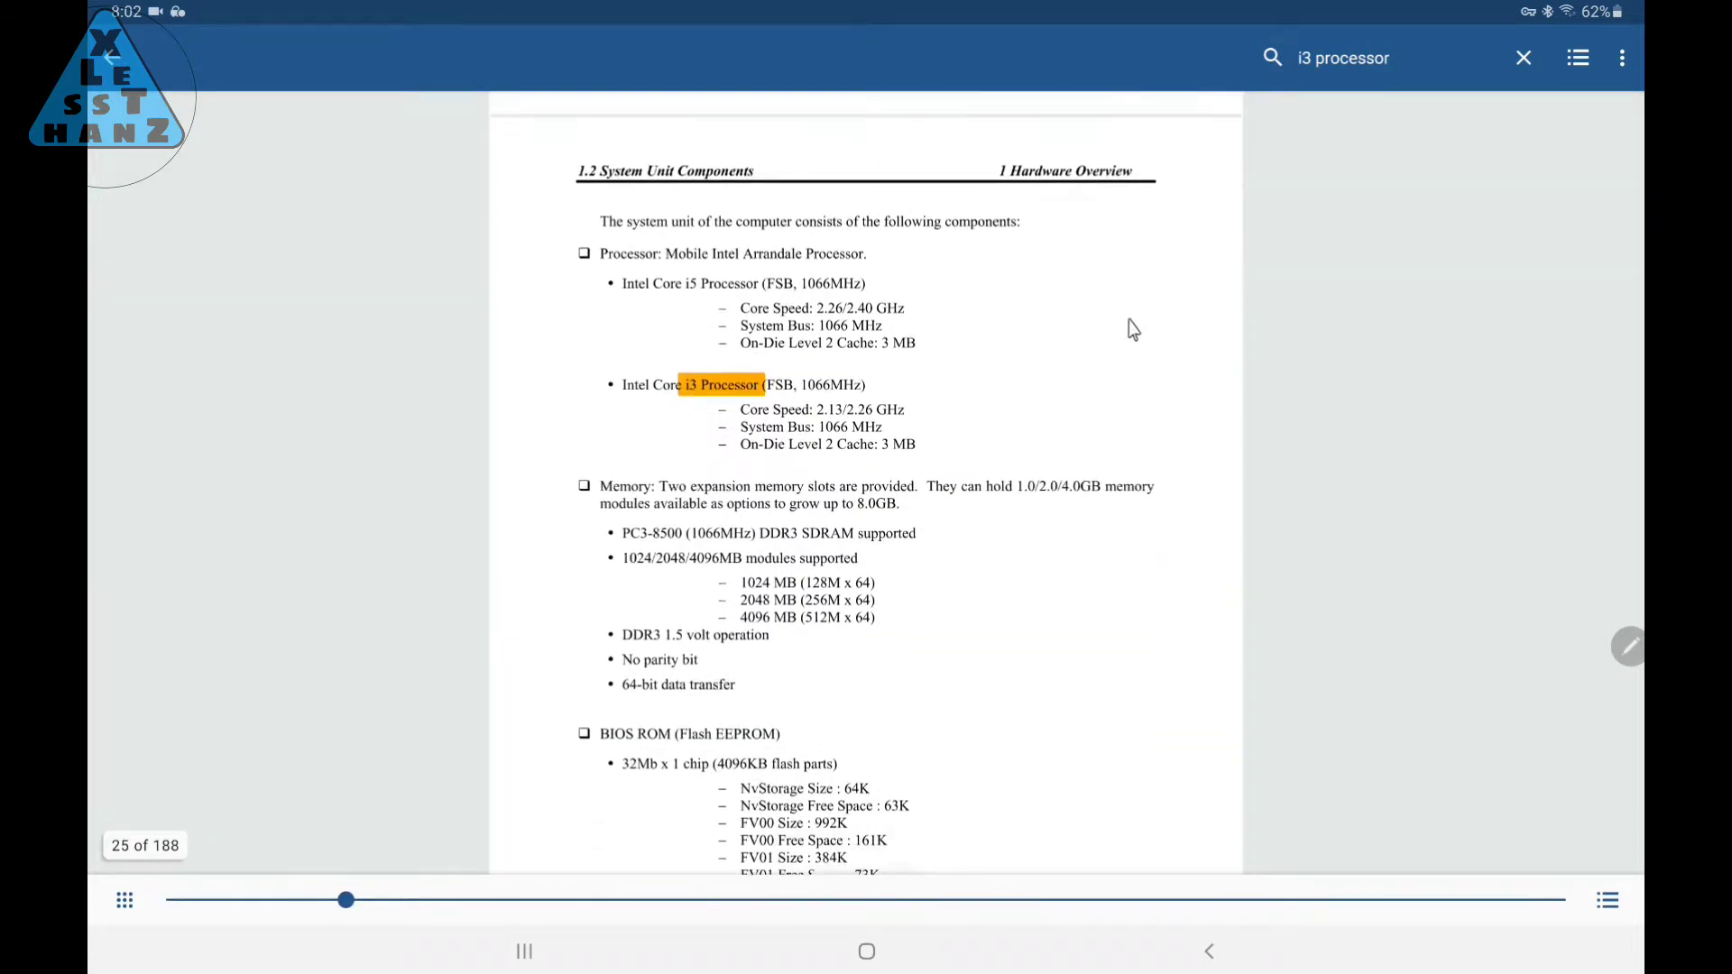
scroll("down", 3)
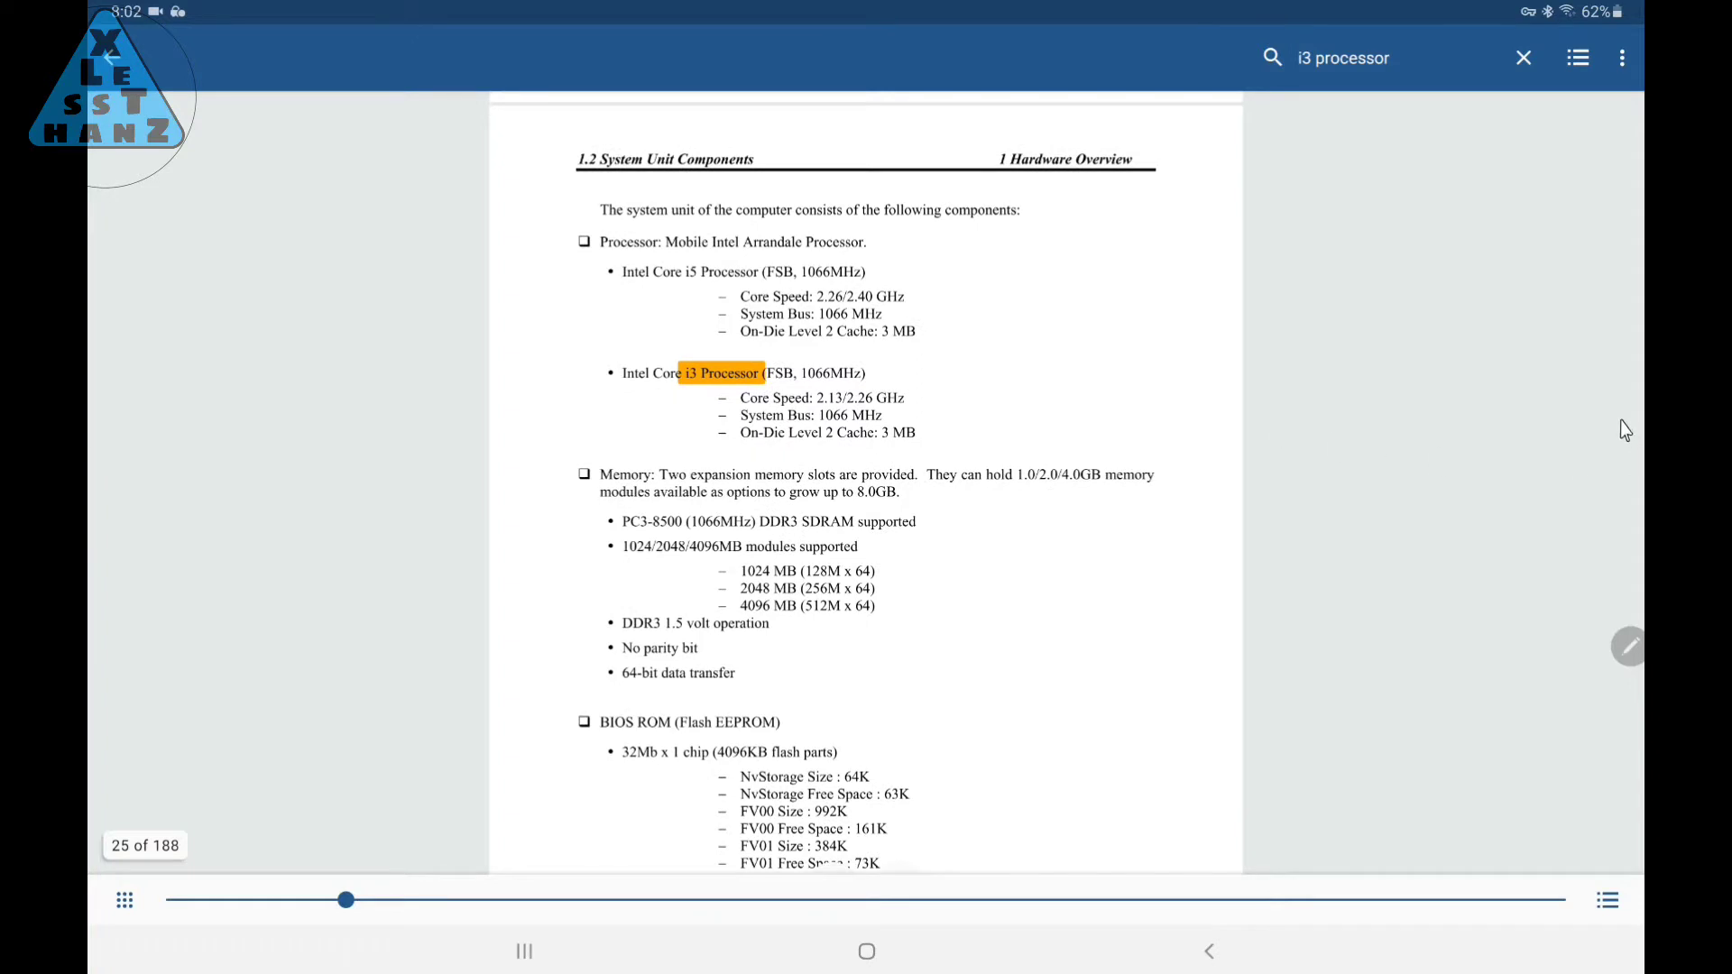
mouse_move(1559, 424)
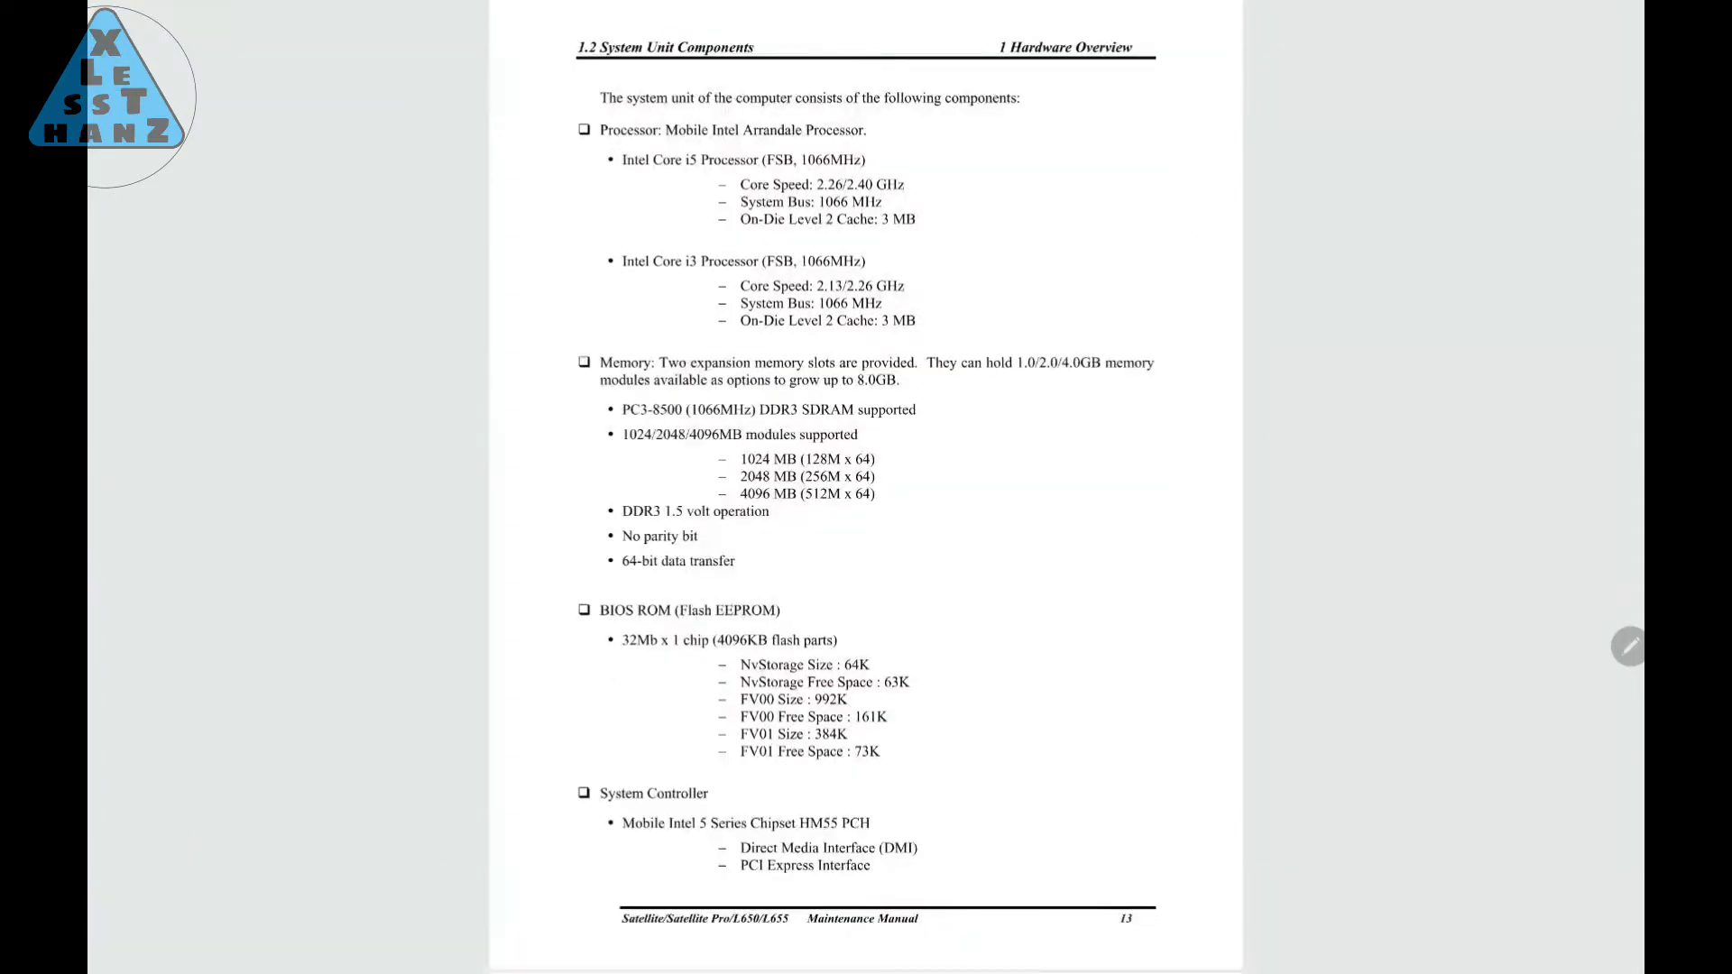
mouse_move(603, 155)
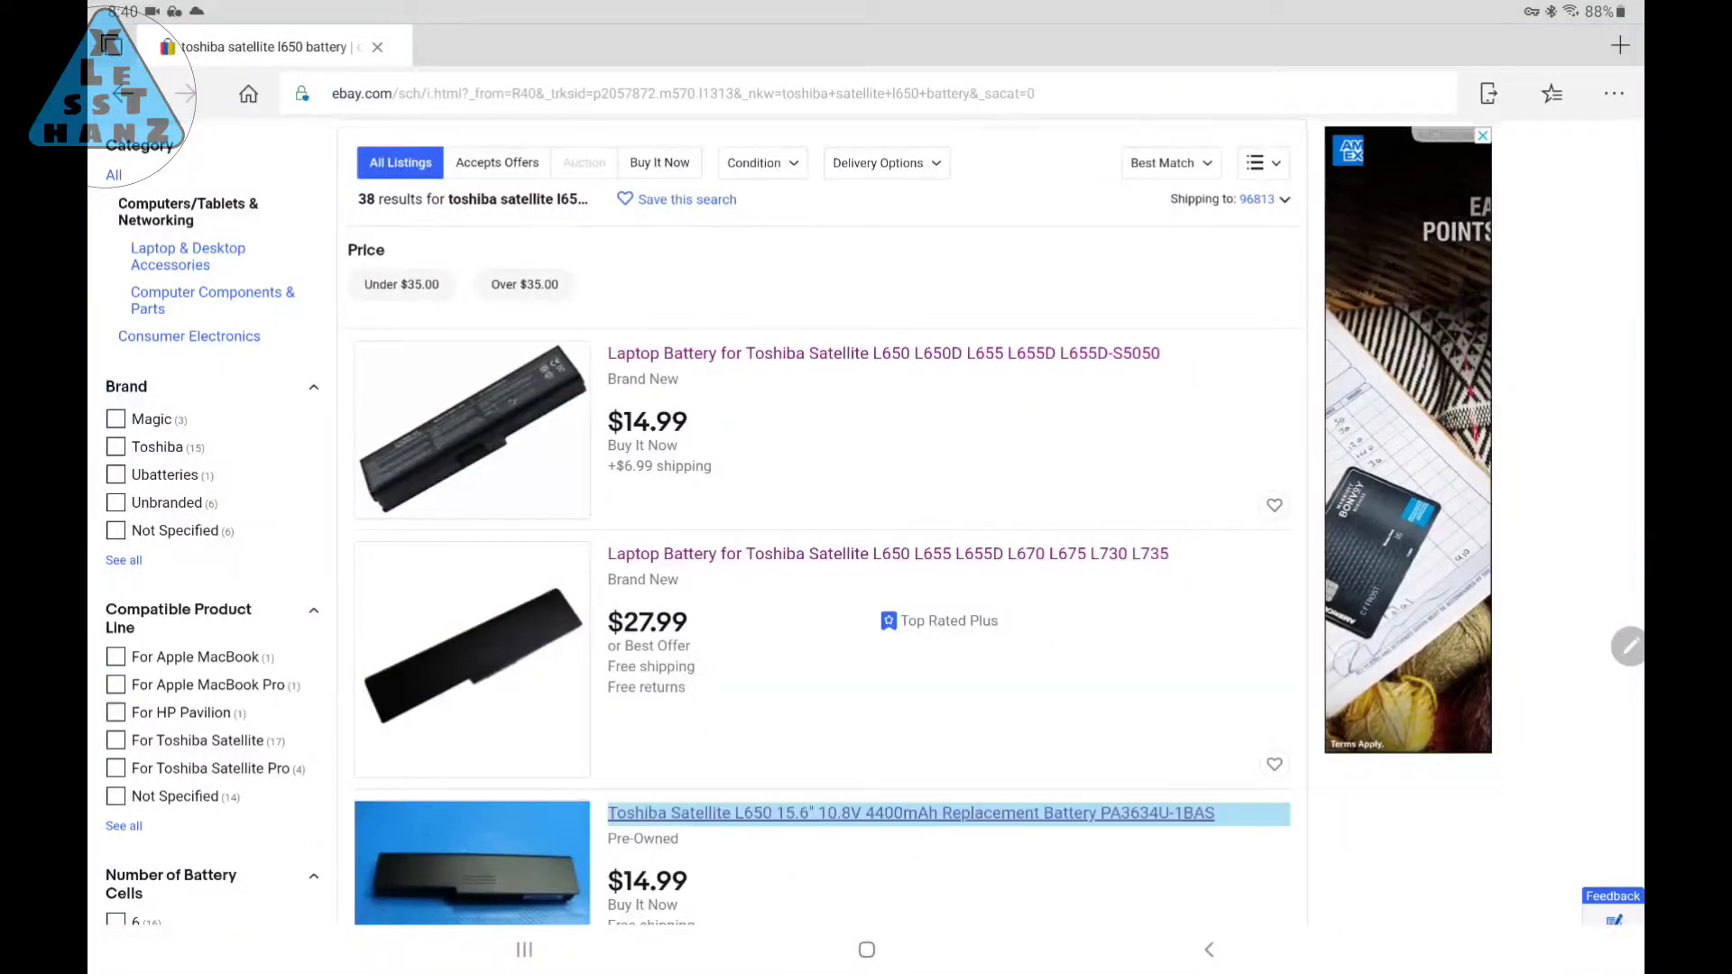
scroll("down", 3)
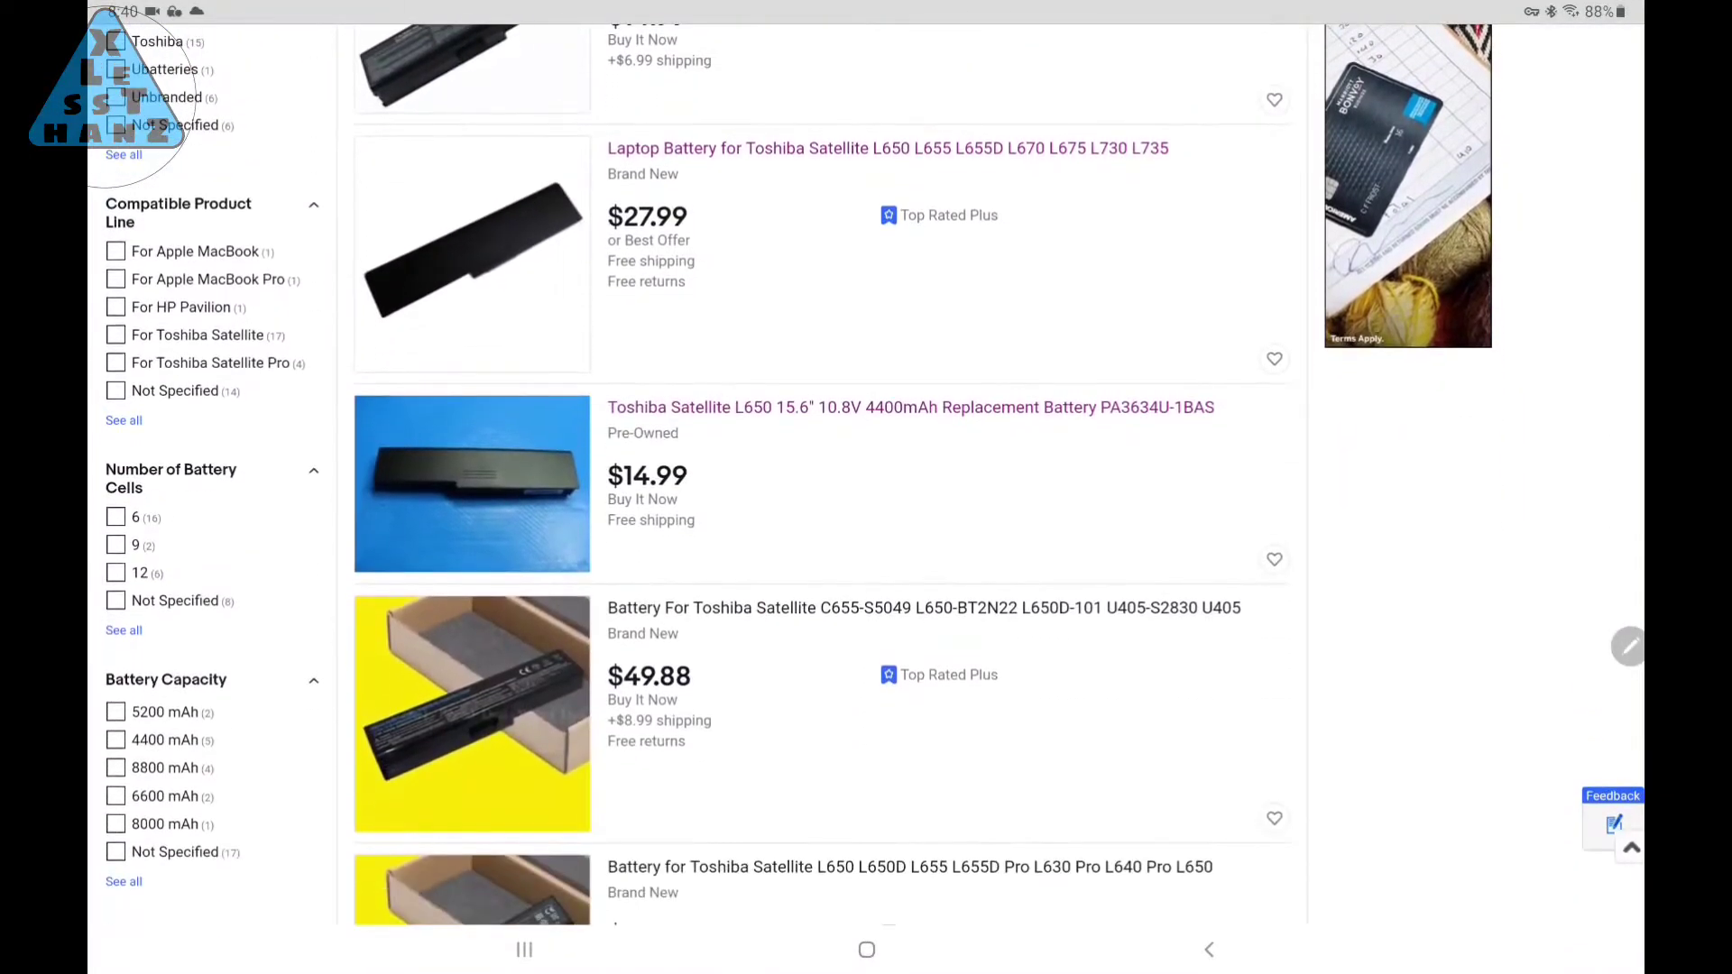
scroll("down", 3)
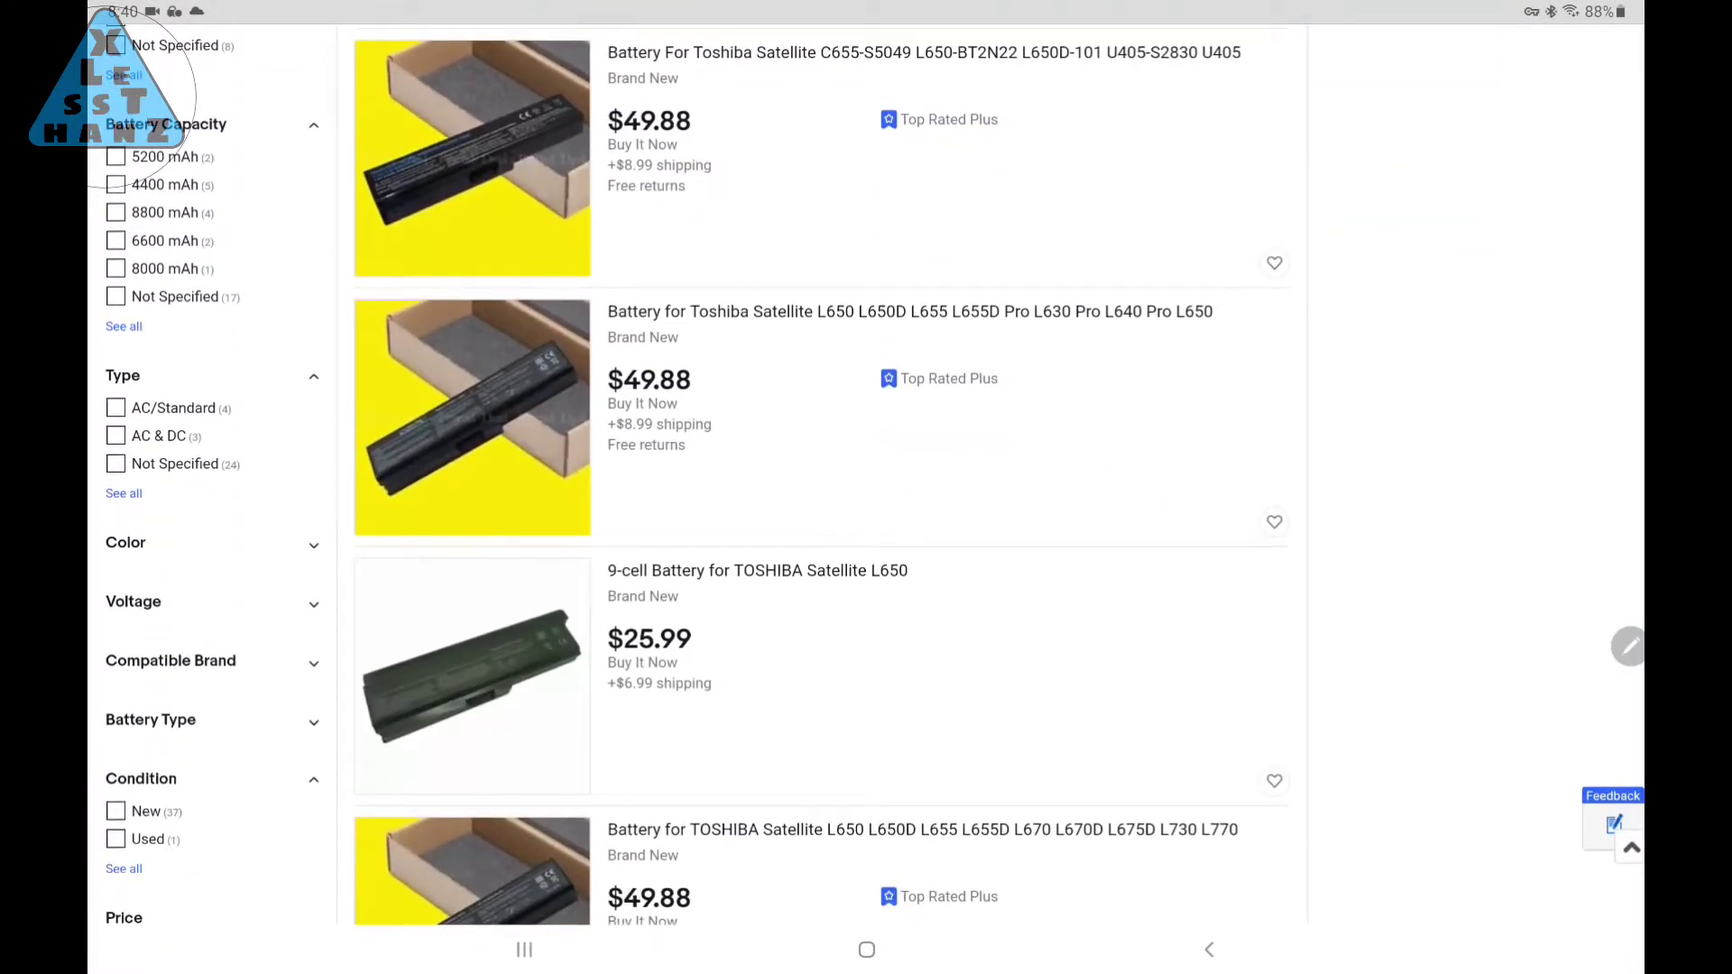
scroll("down", 3)
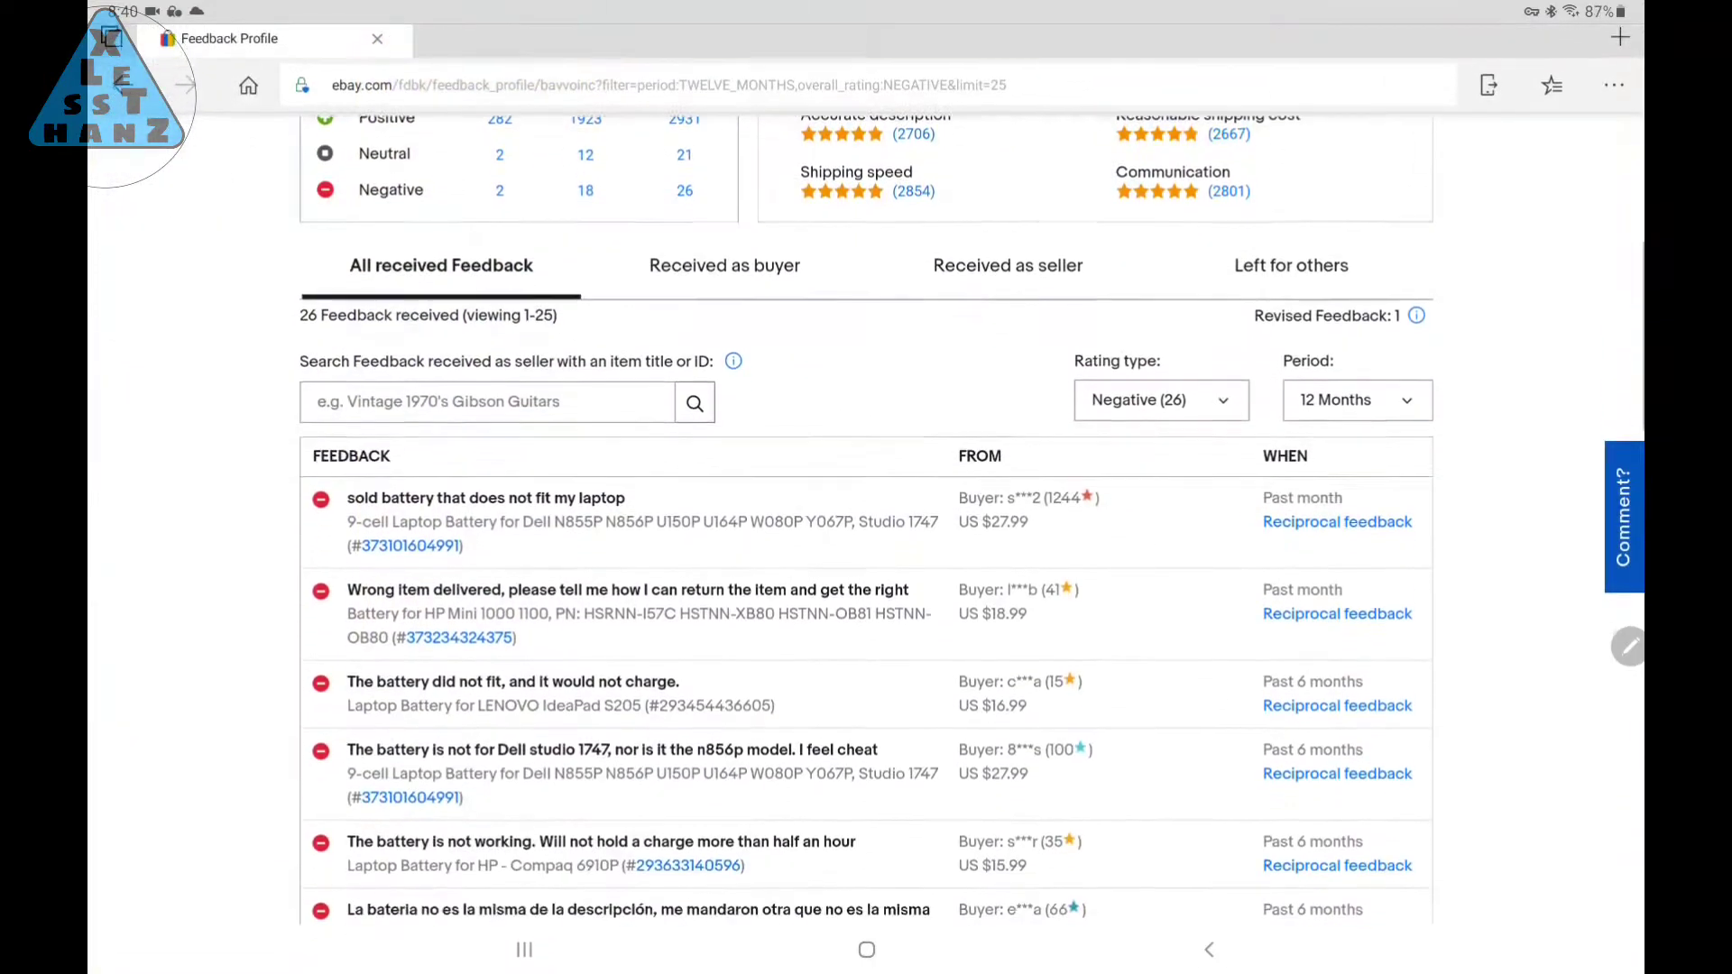
scroll("down", 3)
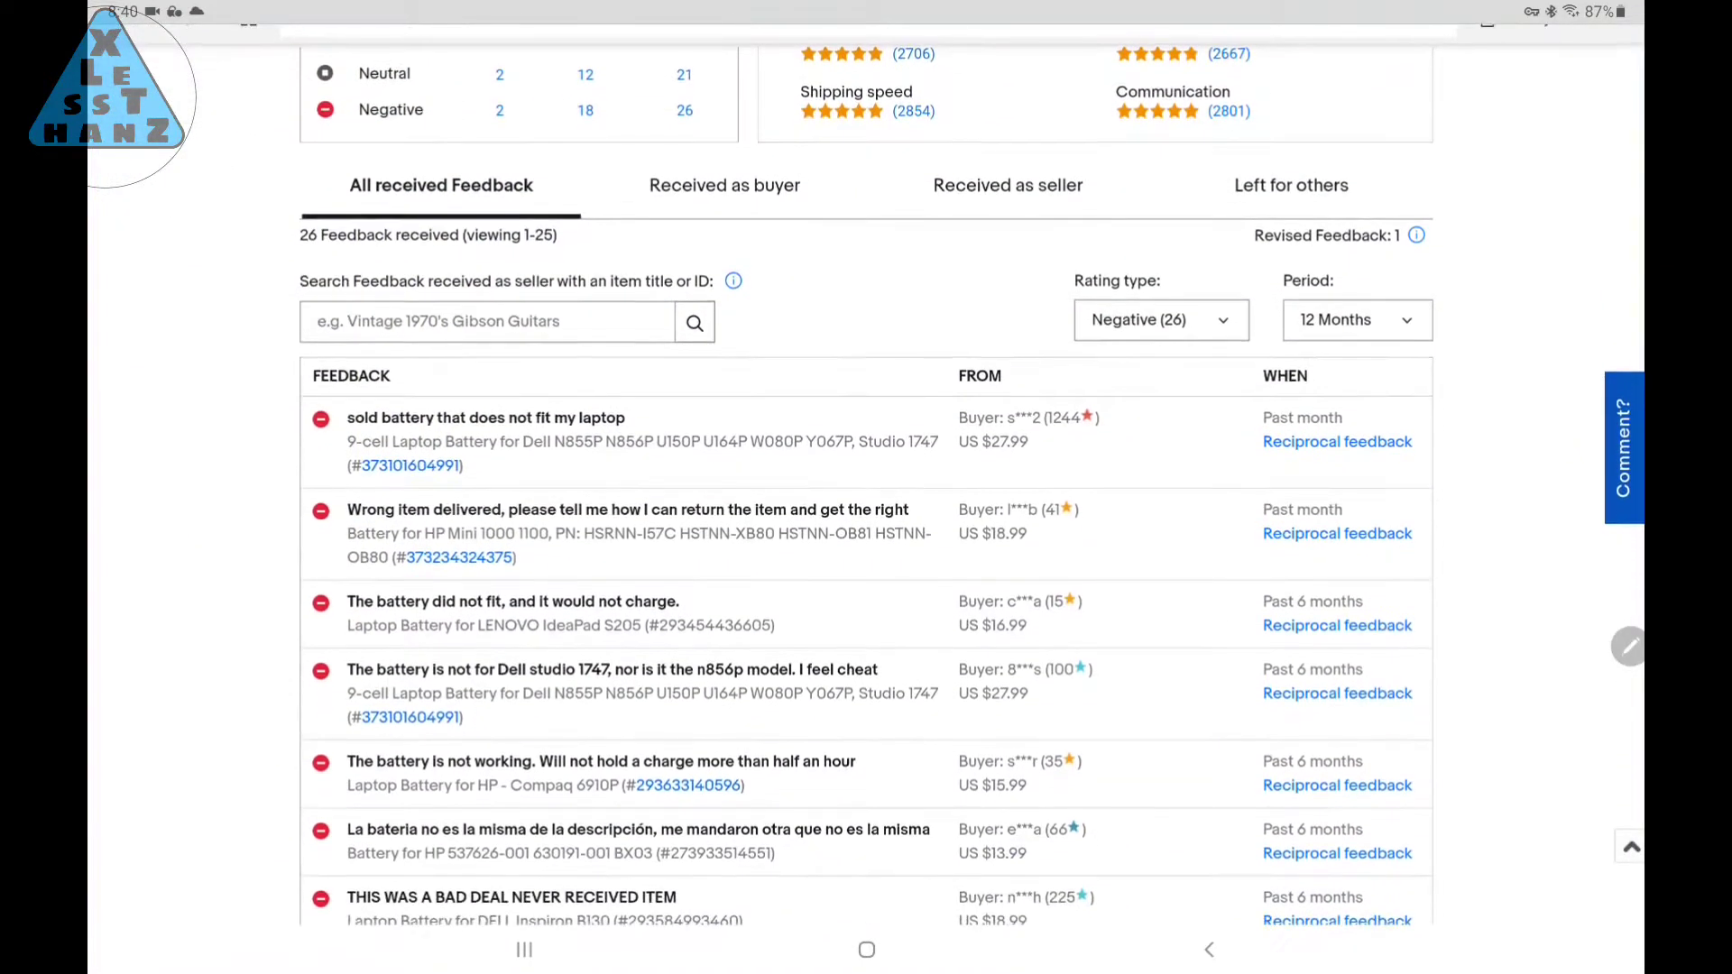
scroll("down", 3)
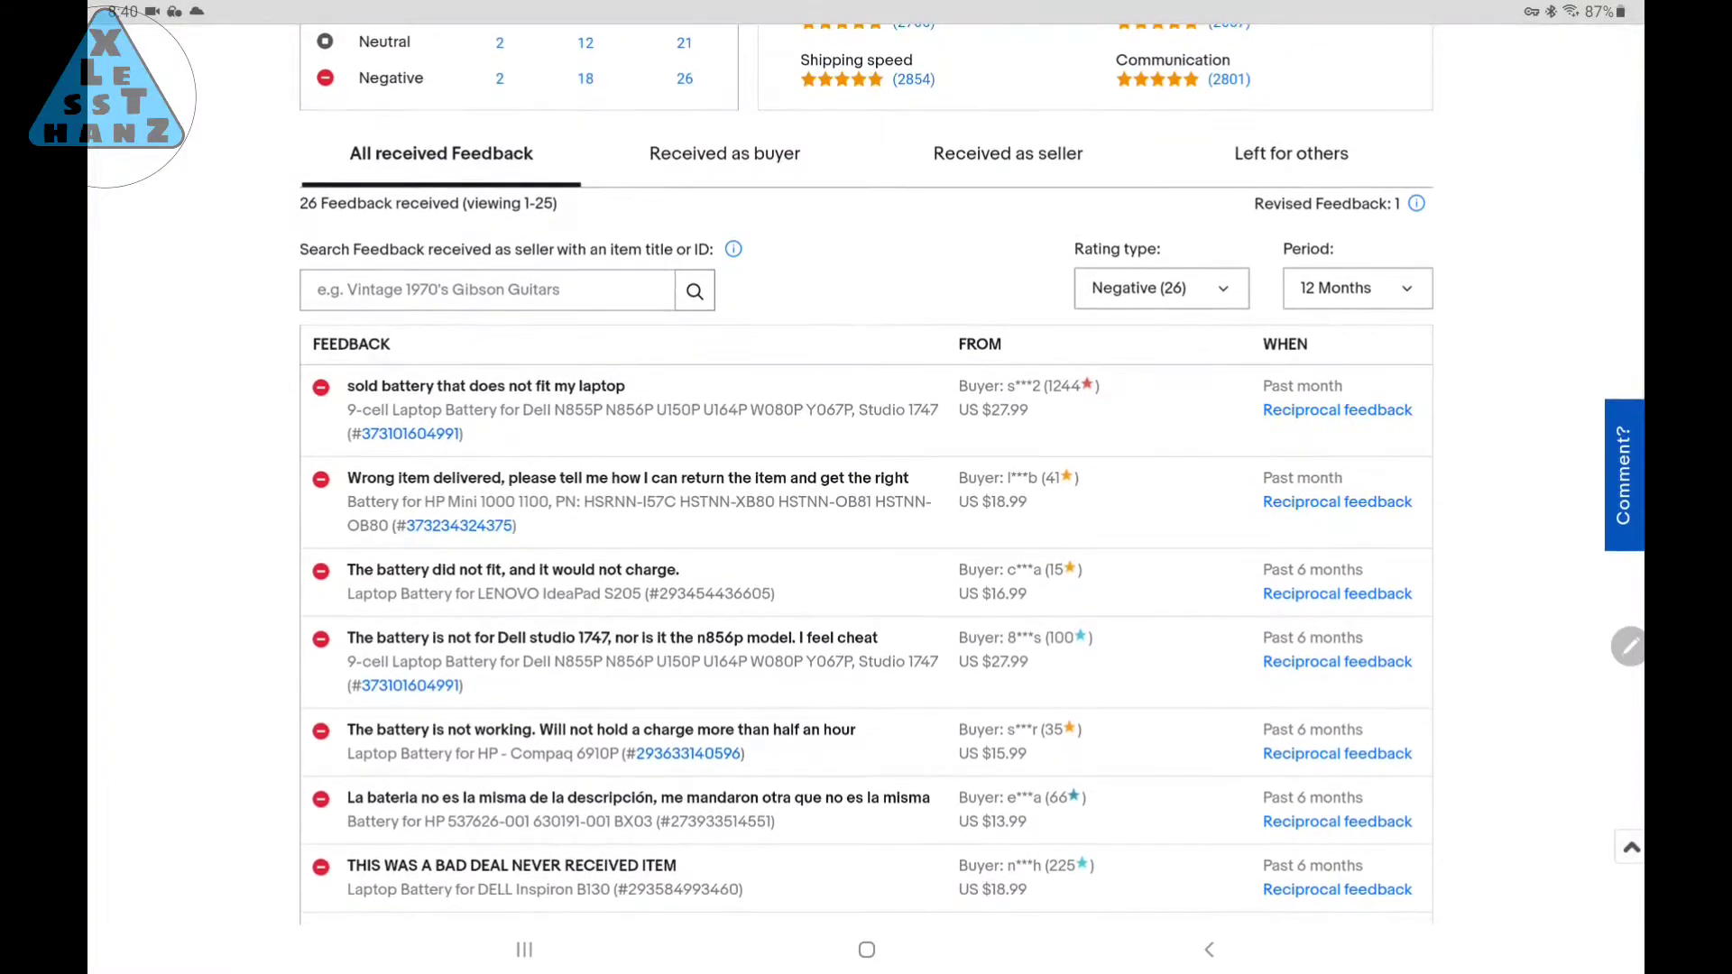
scroll("down", 3)
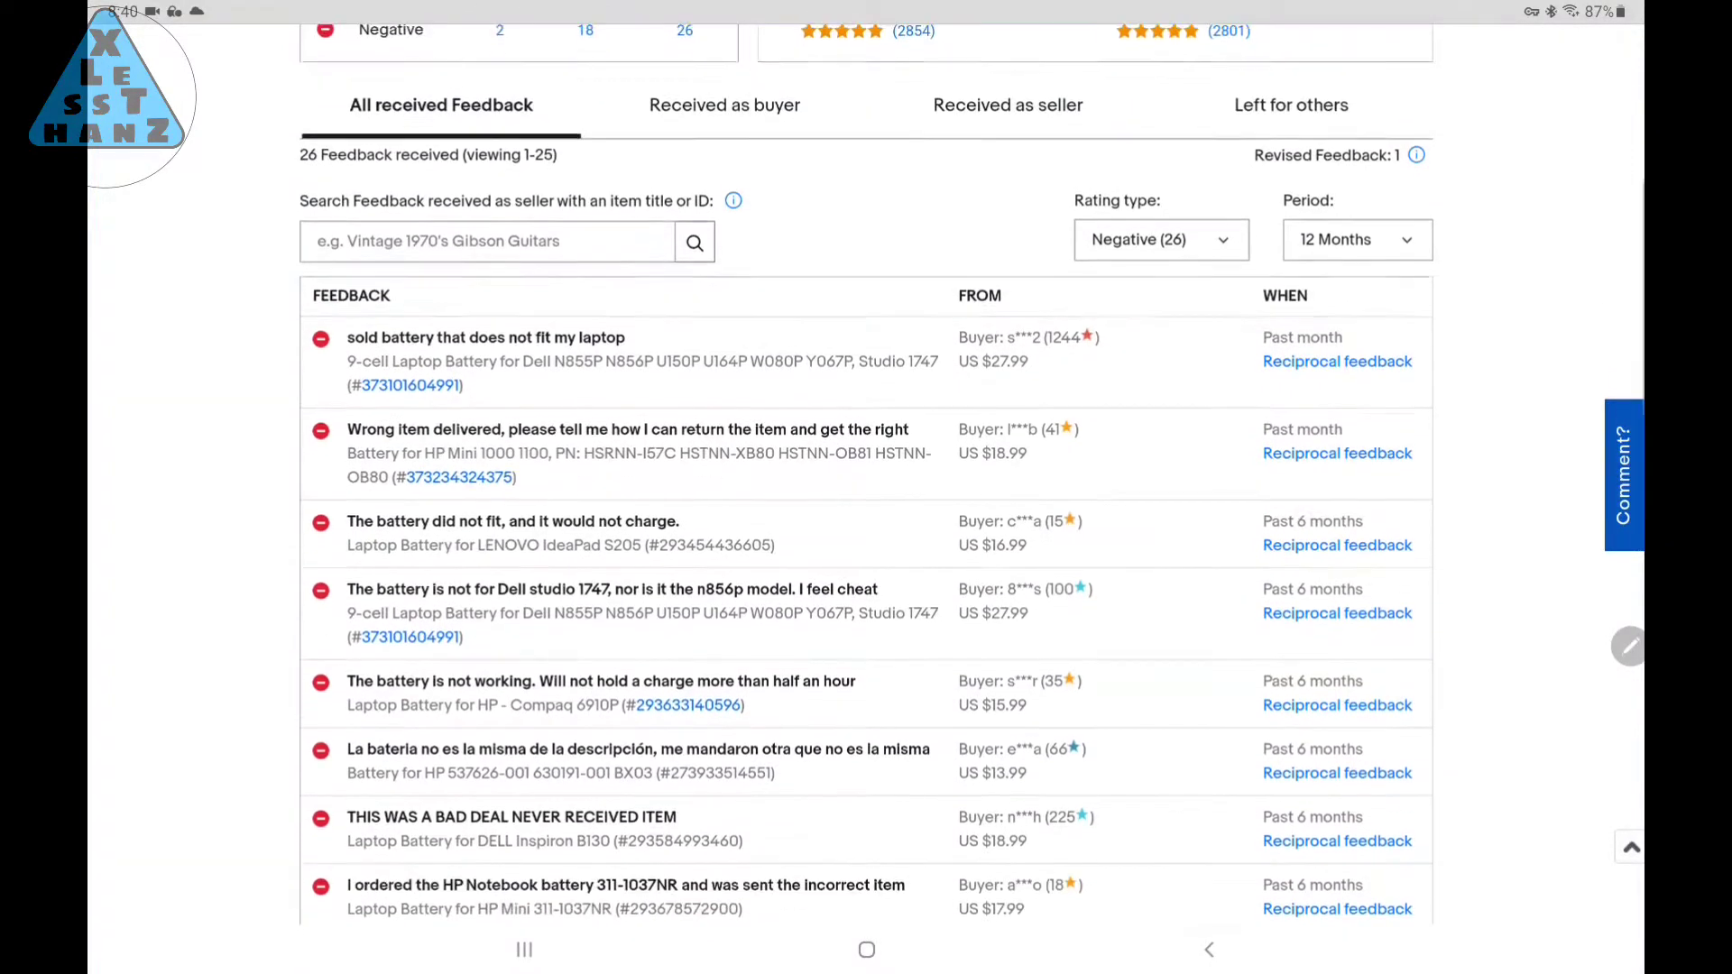
scroll("down", 3)
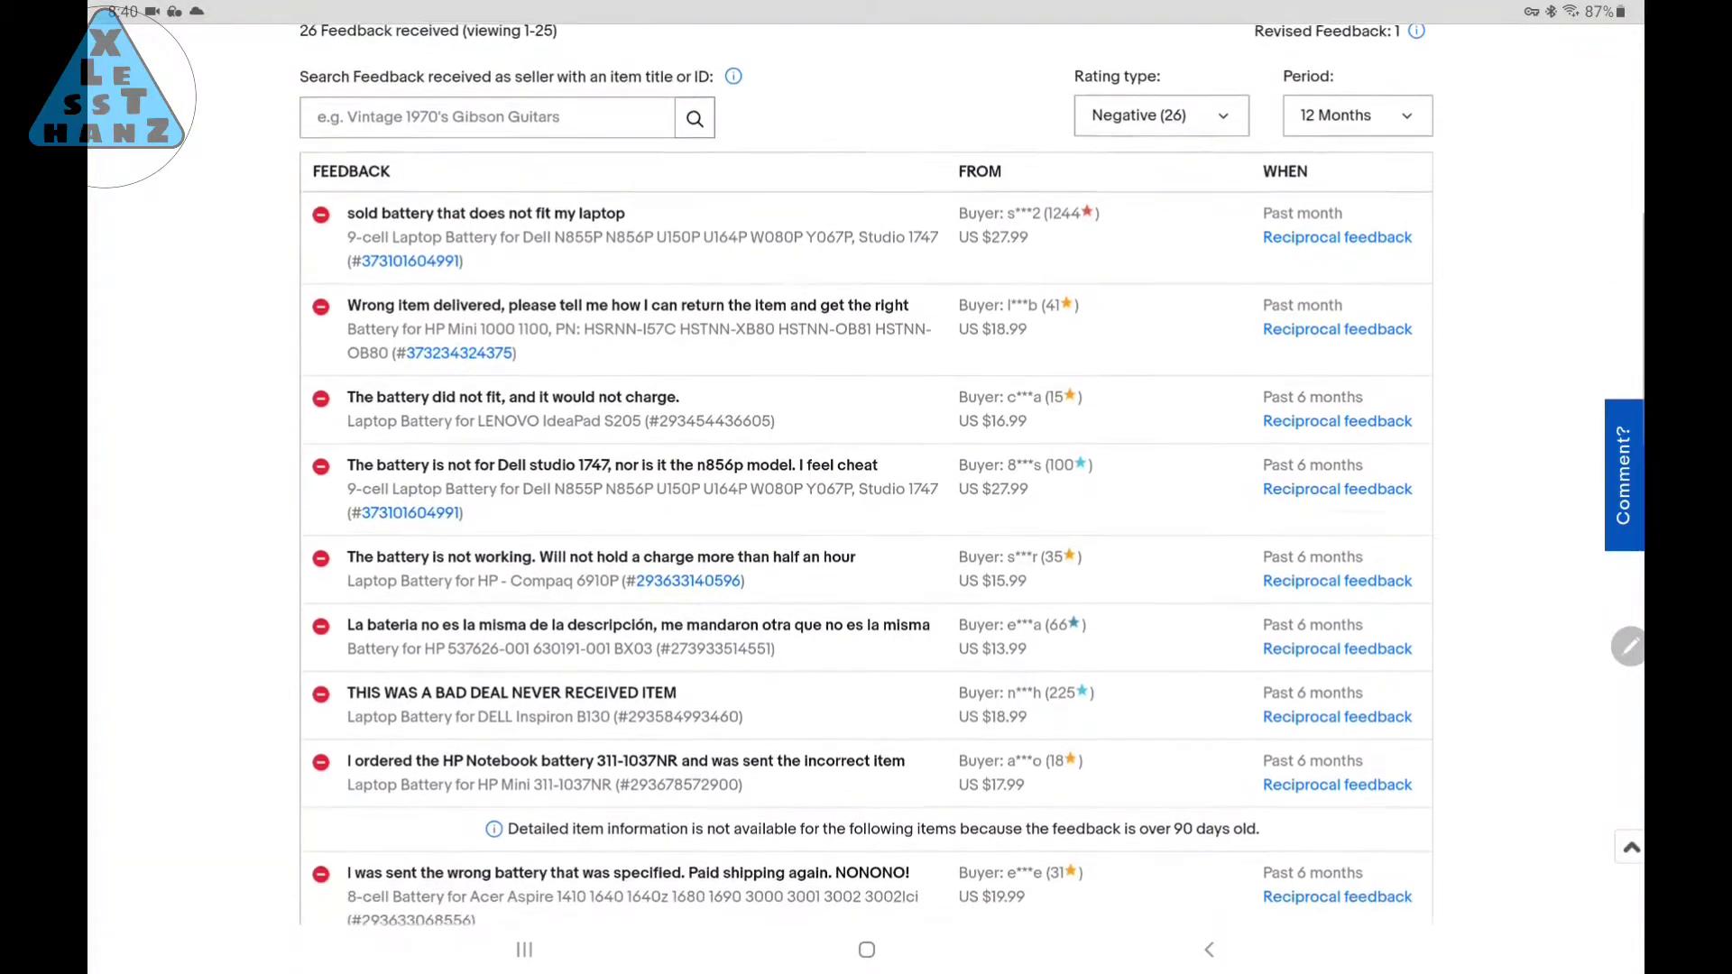
scroll("down", 3)
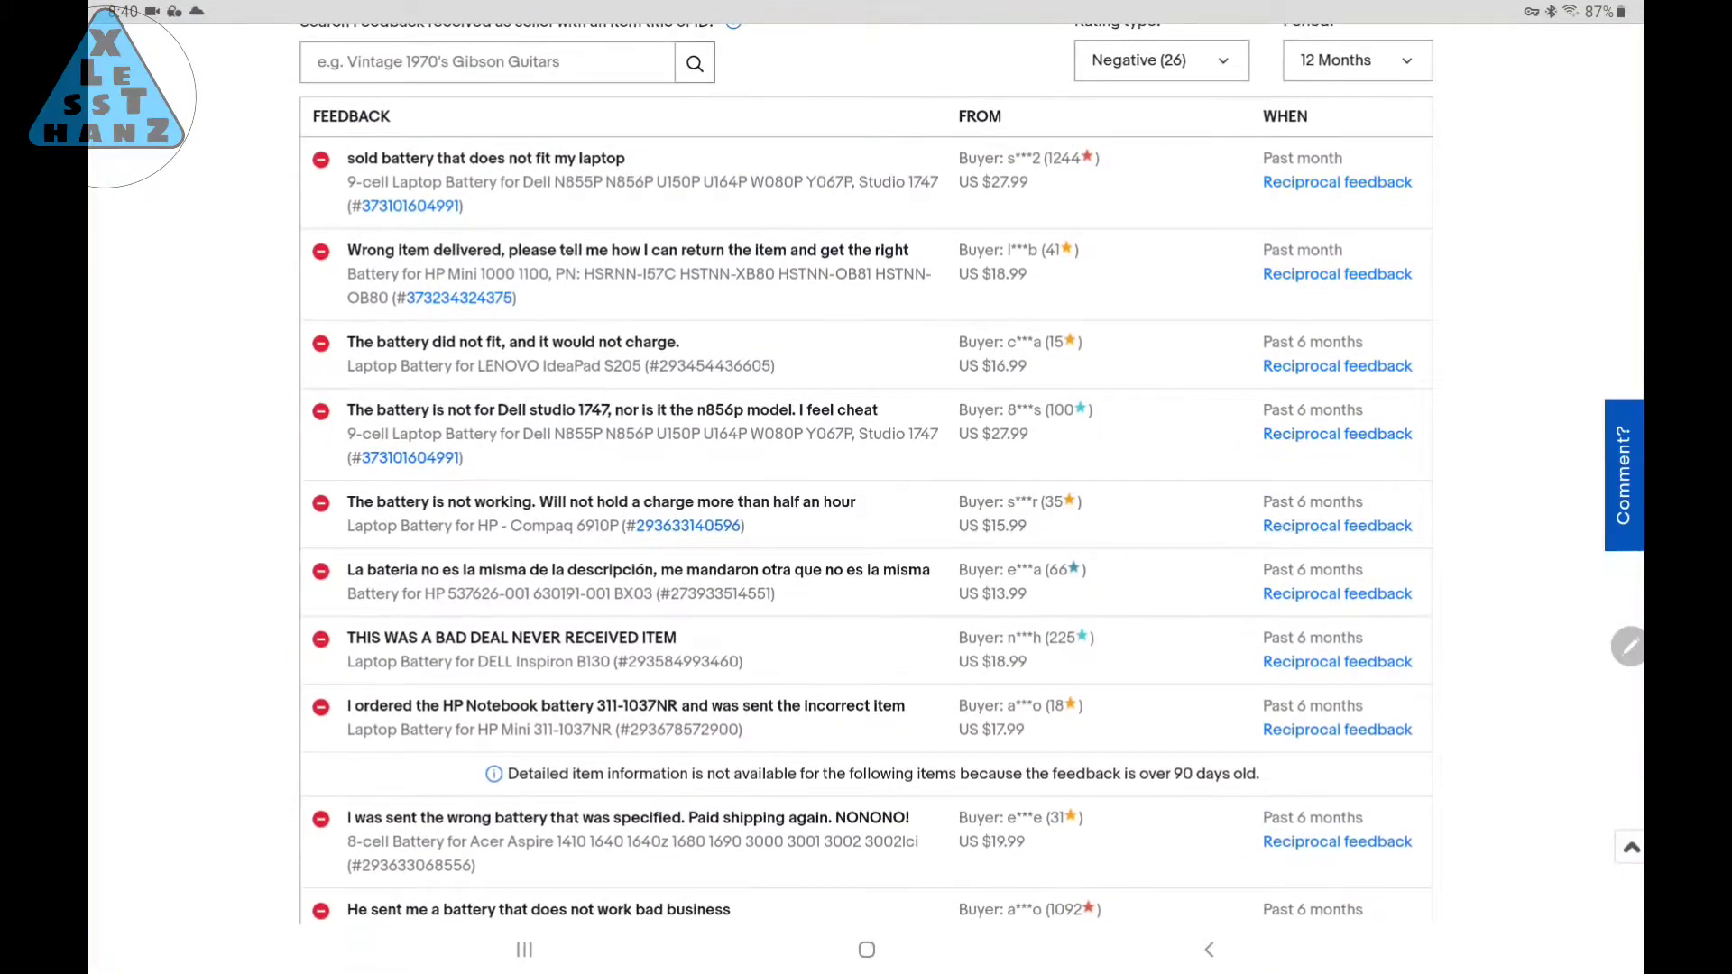
scroll("down", 3)
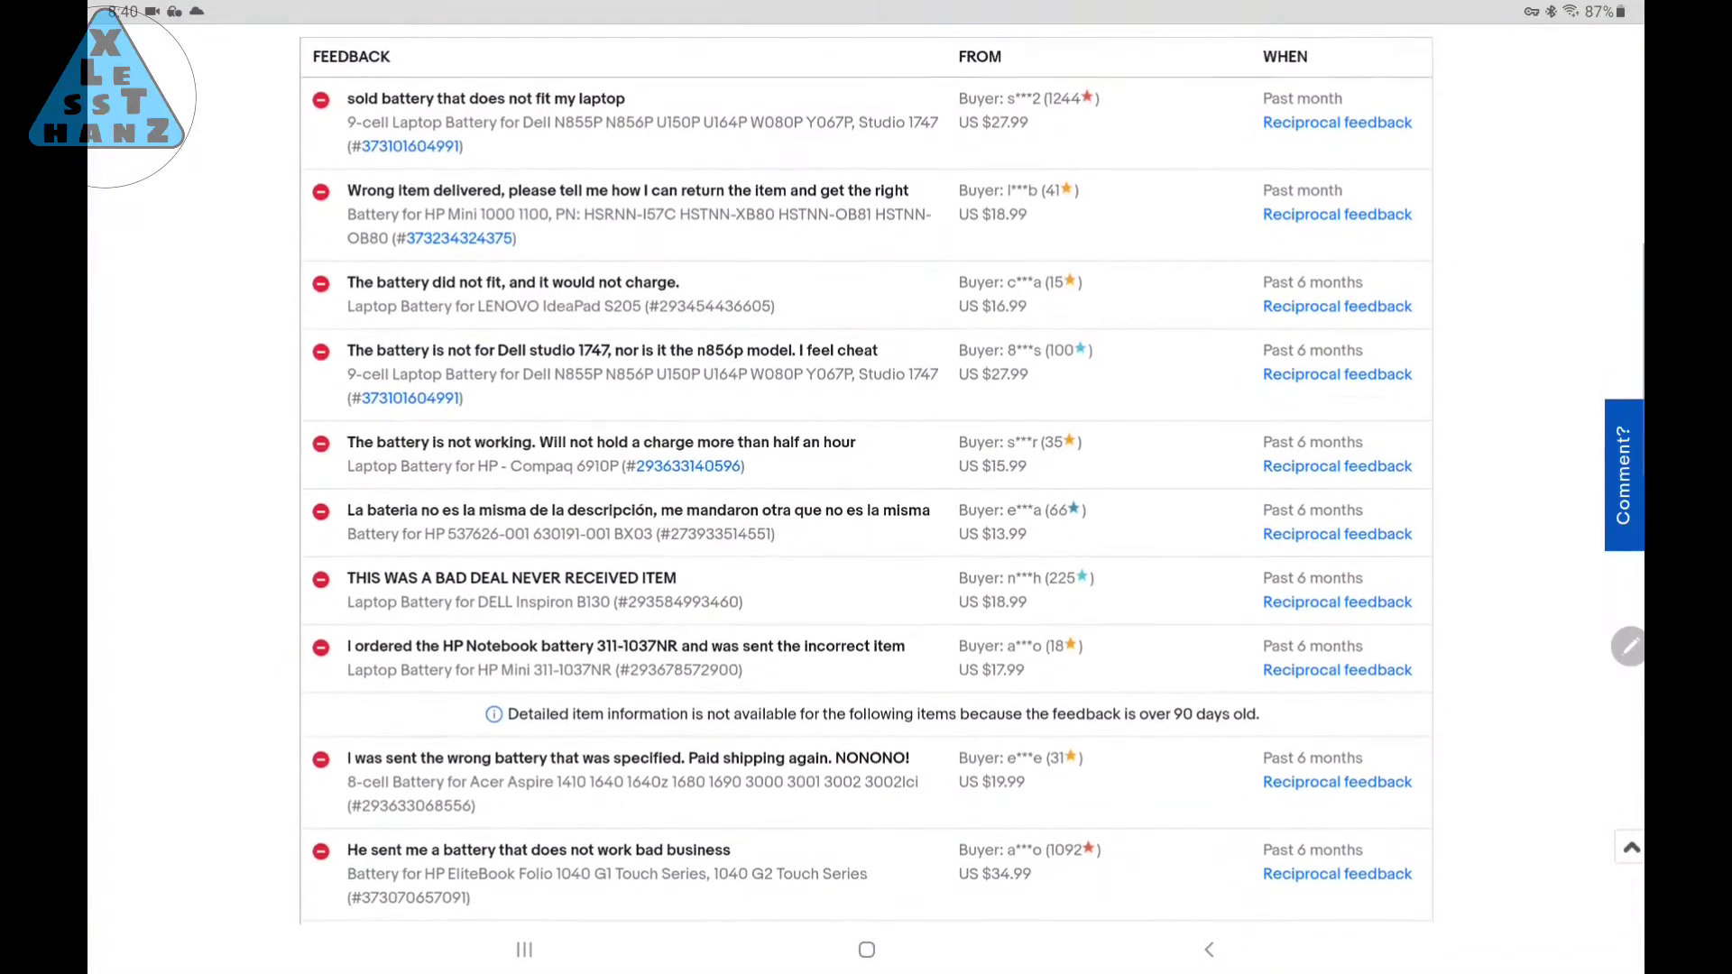